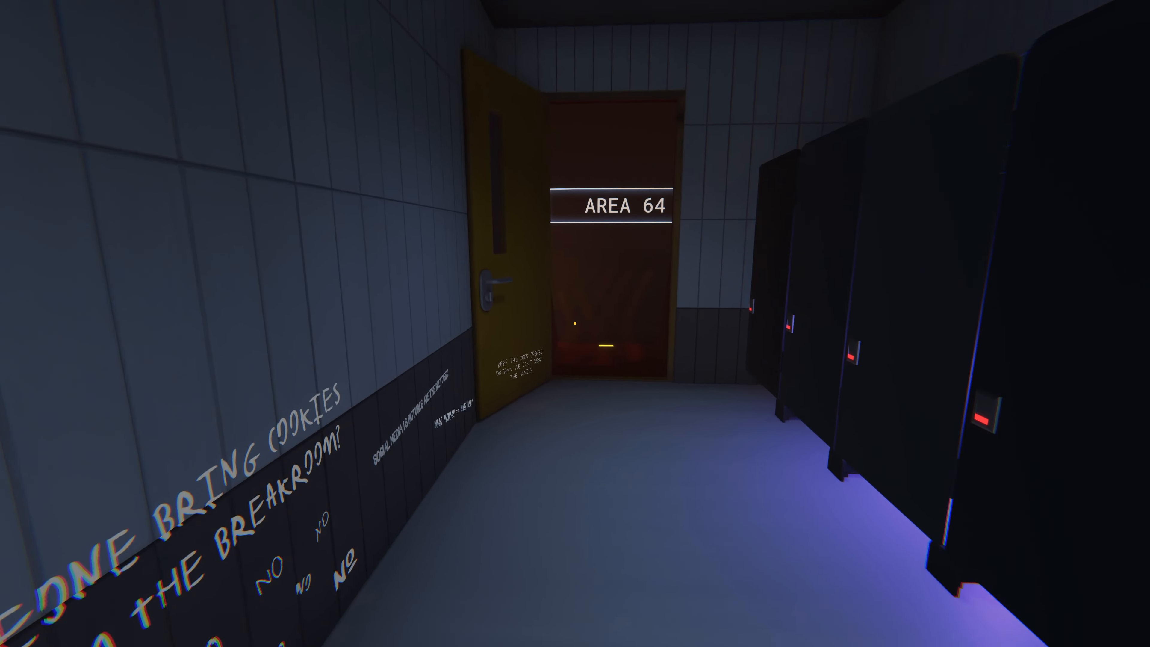
pyautogui.moveTo(575, 324)
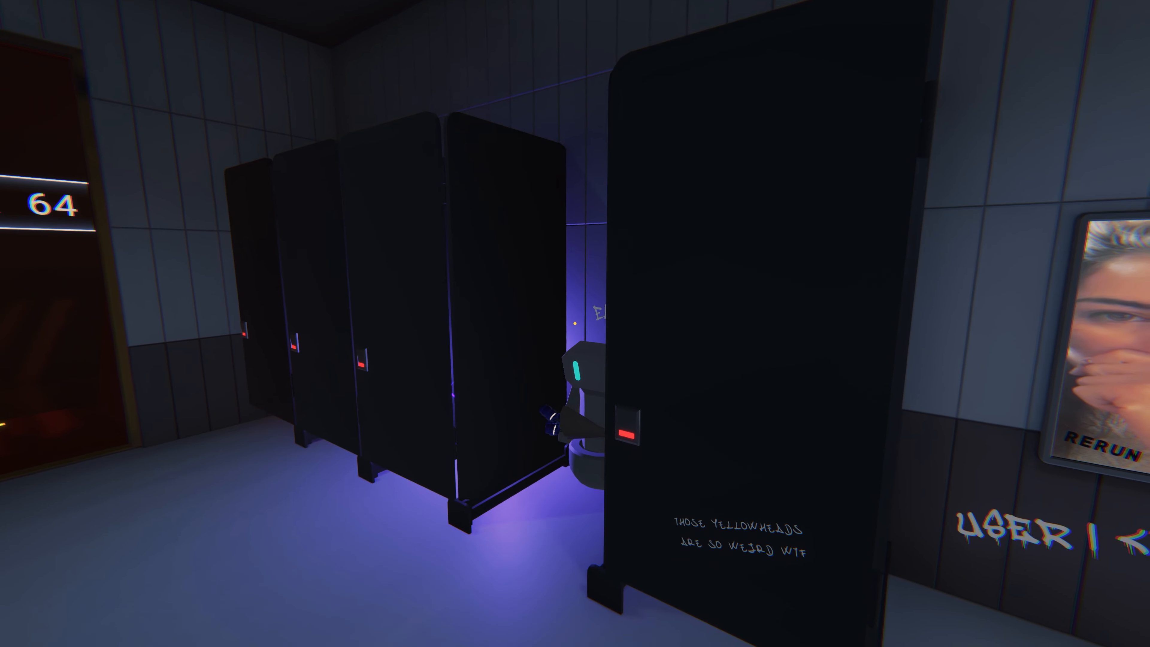